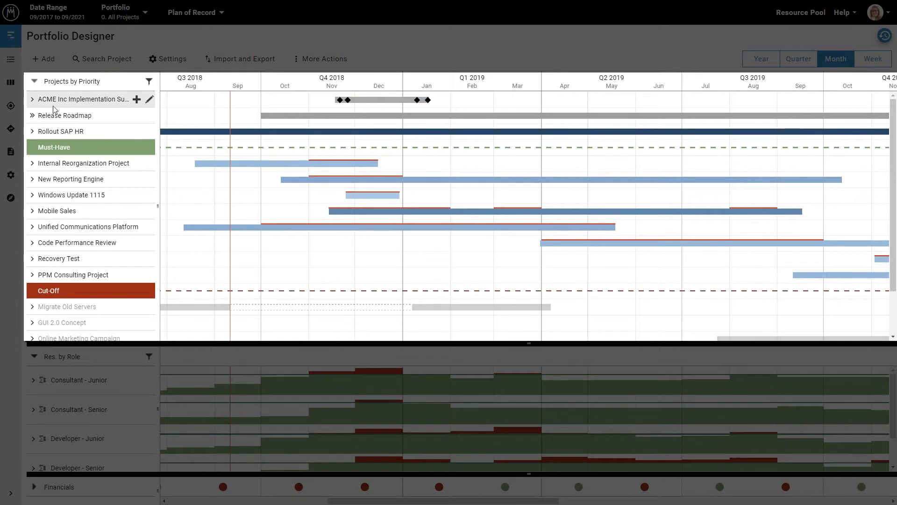
Expand and collapse the Release Roadmap releases and the ACME project staffing breakdown
click(33, 118)
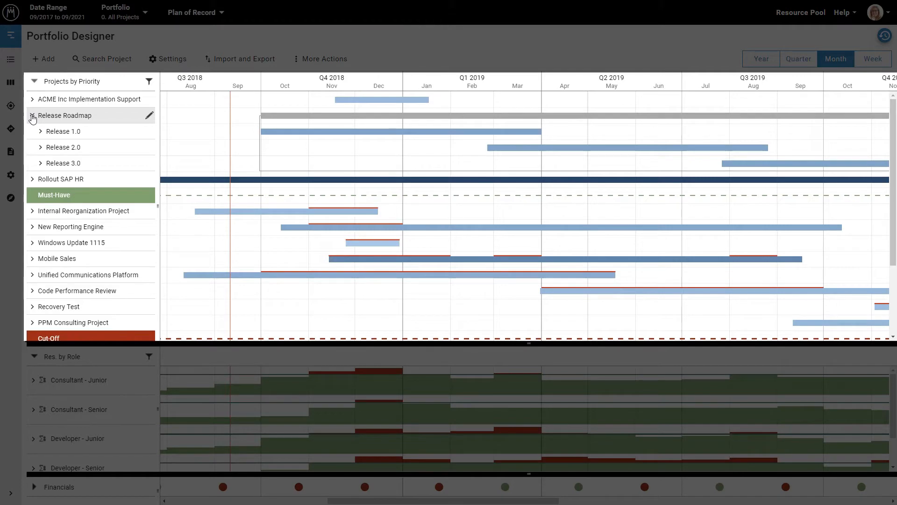
click(32, 115)
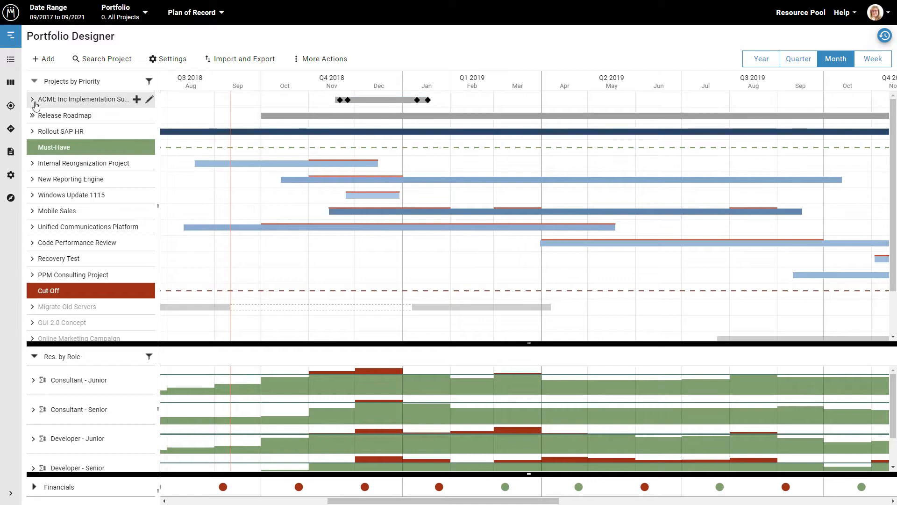
click(32, 99)
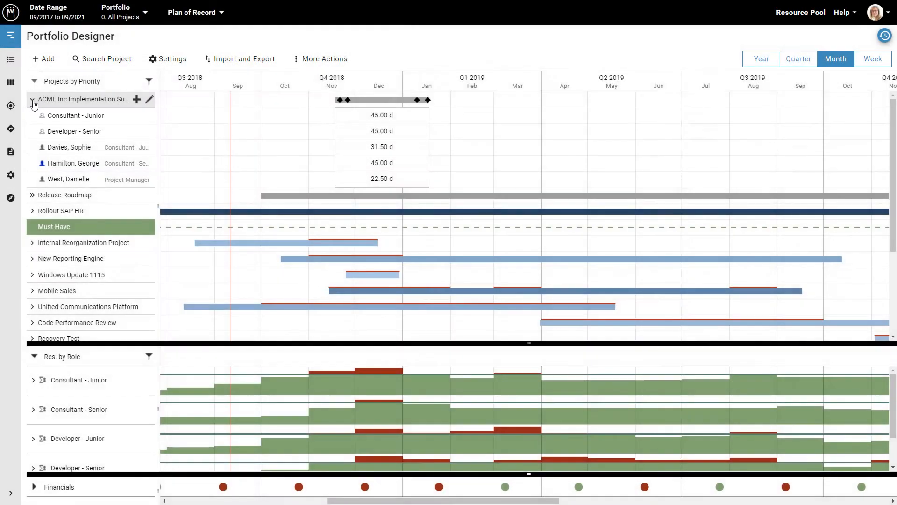
click(33, 100)
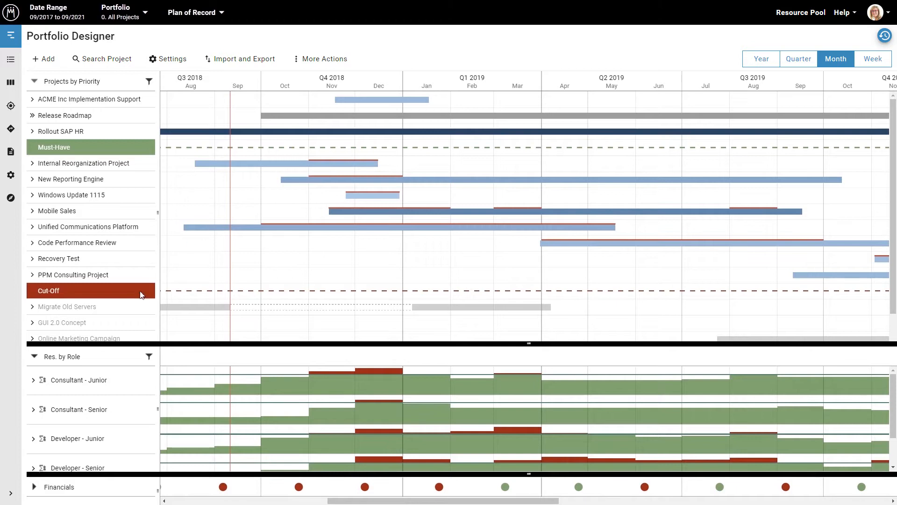
Break down Consultant - Junior demand by person, and apply then remove the New Reporting Engine capacity filter
click(33, 380)
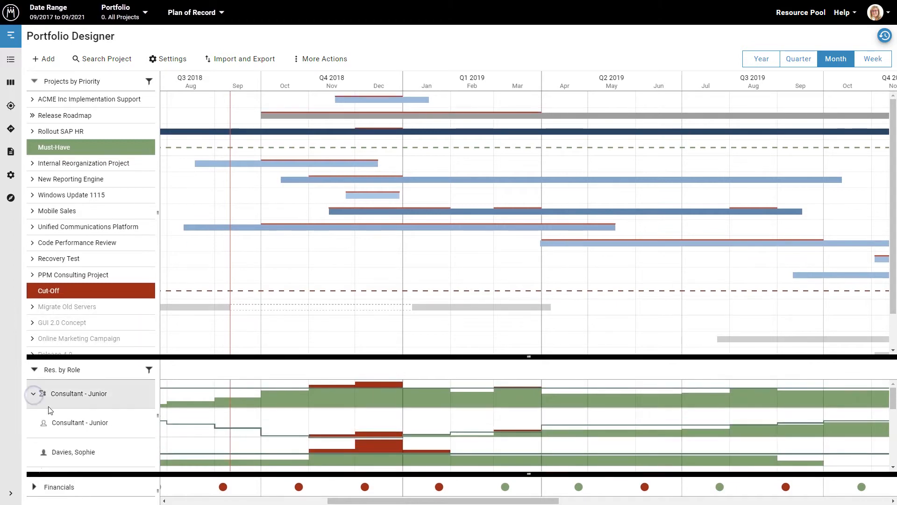
scroll(down, 3)
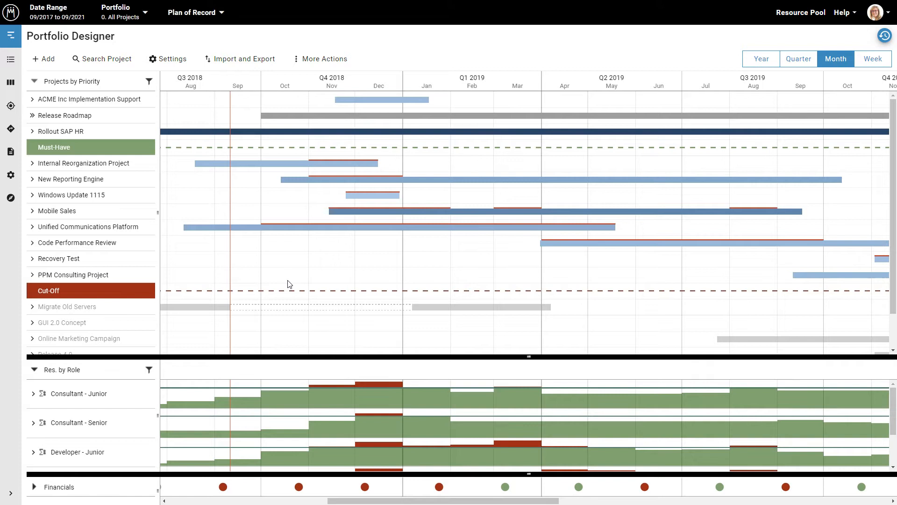
click(71, 179)
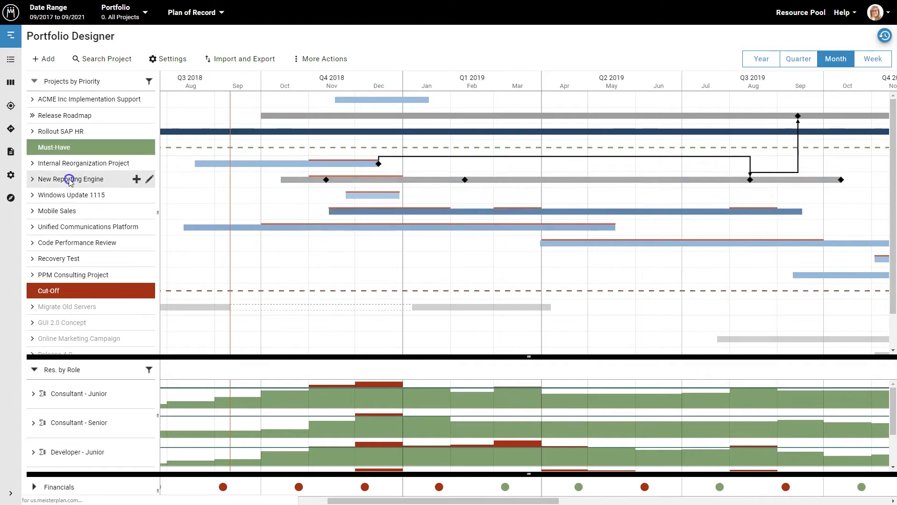
click(71, 179)
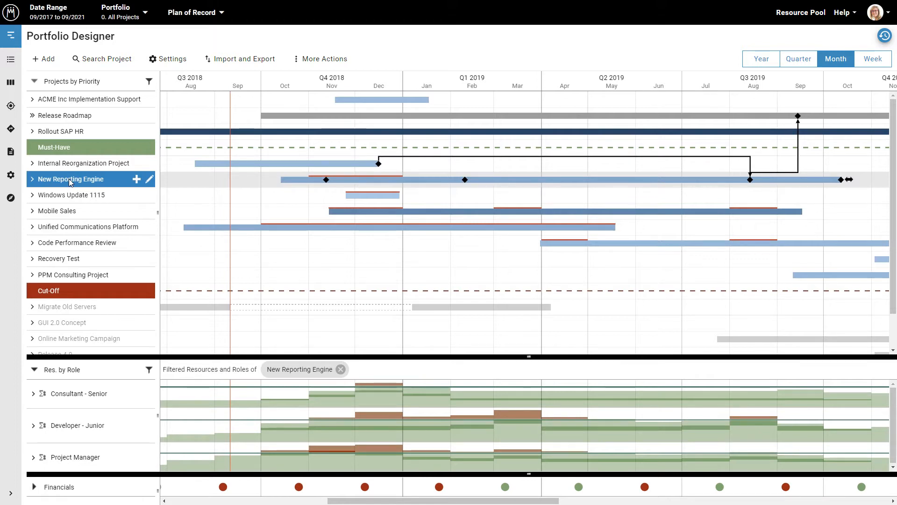
mouse_move(88, 196)
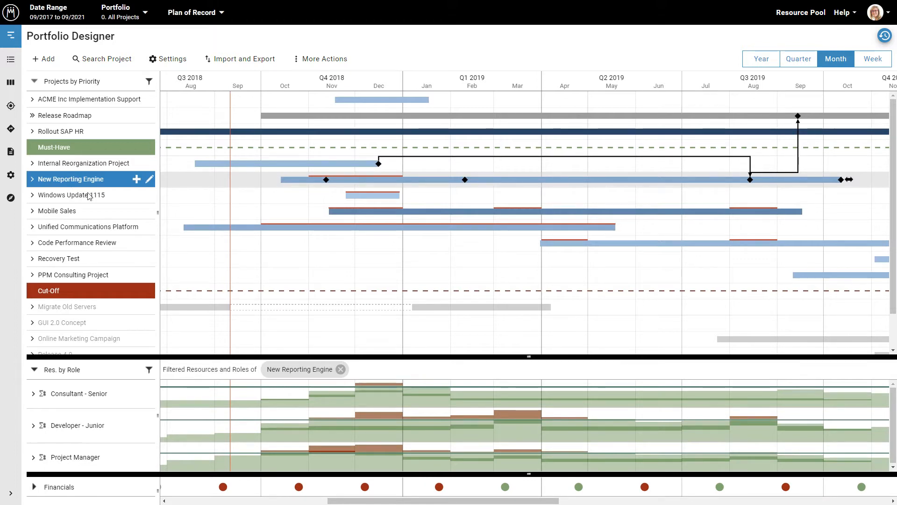
mouse_move(341, 369)
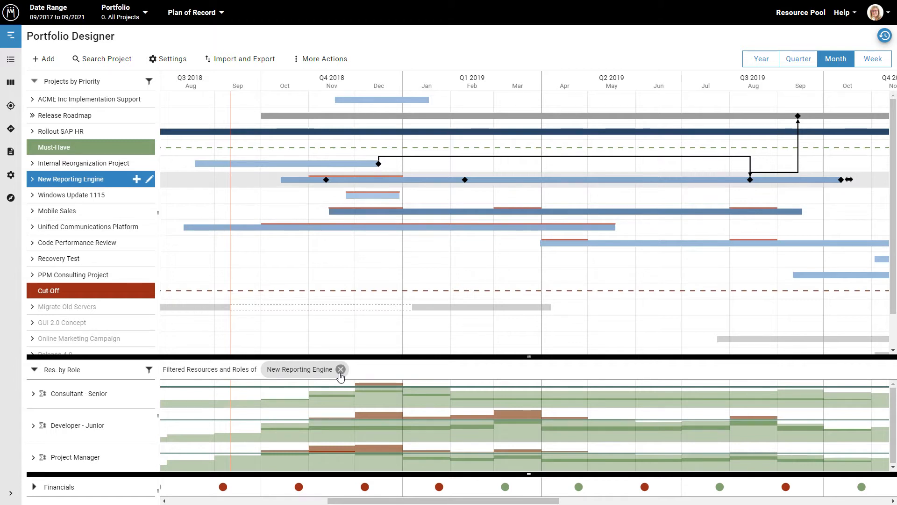
click(341, 369)
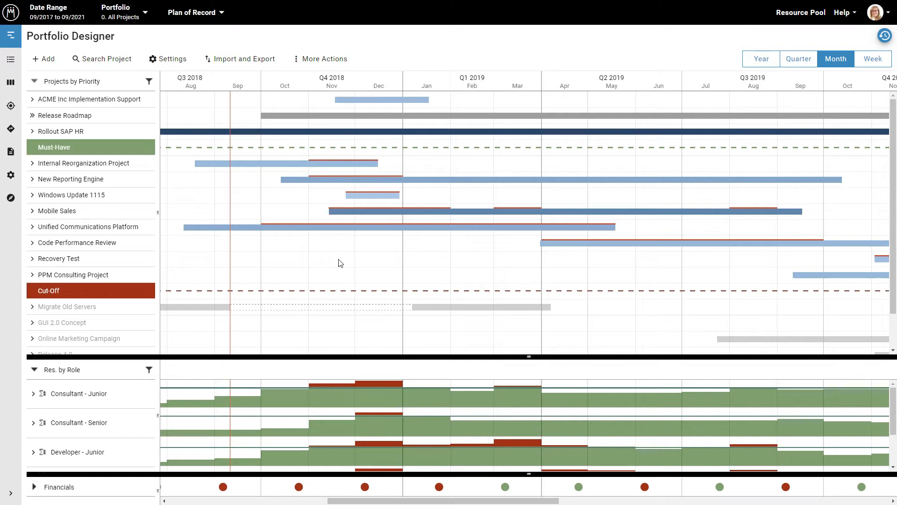
mouse_move(88, 396)
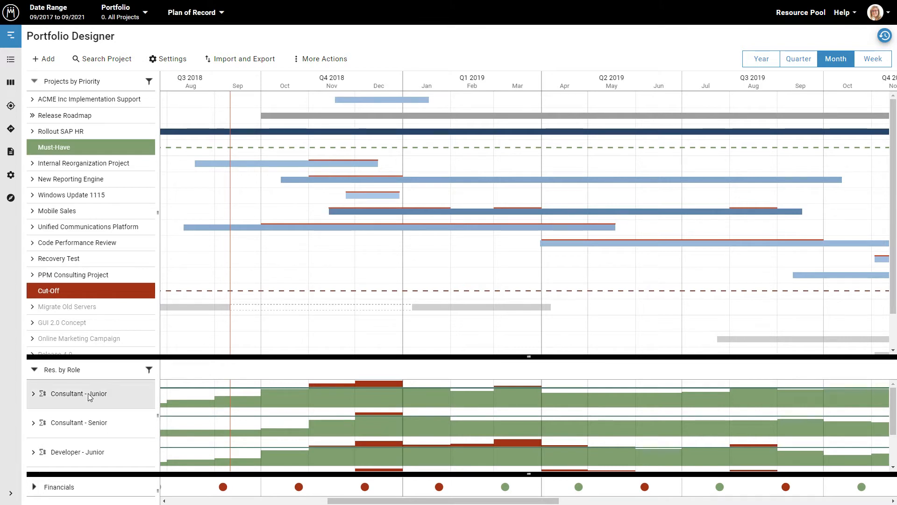
click(90, 393)
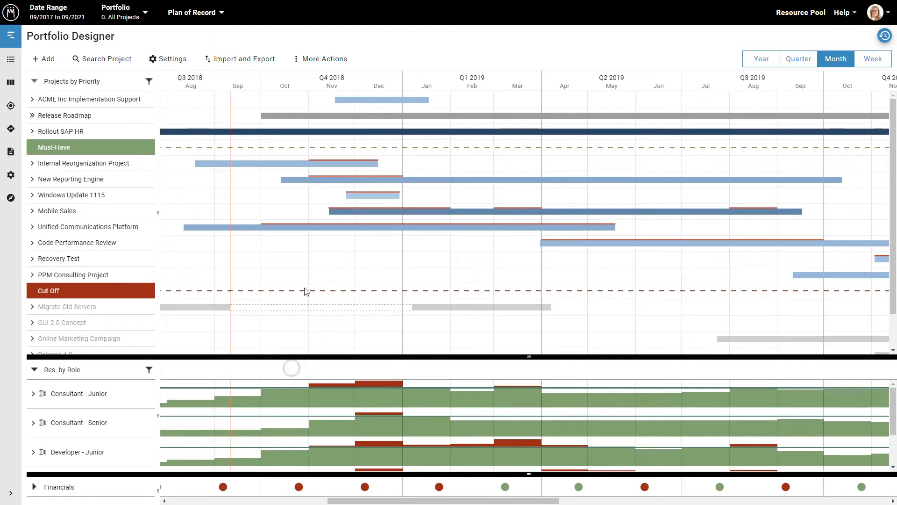
mouse_move(306, 263)
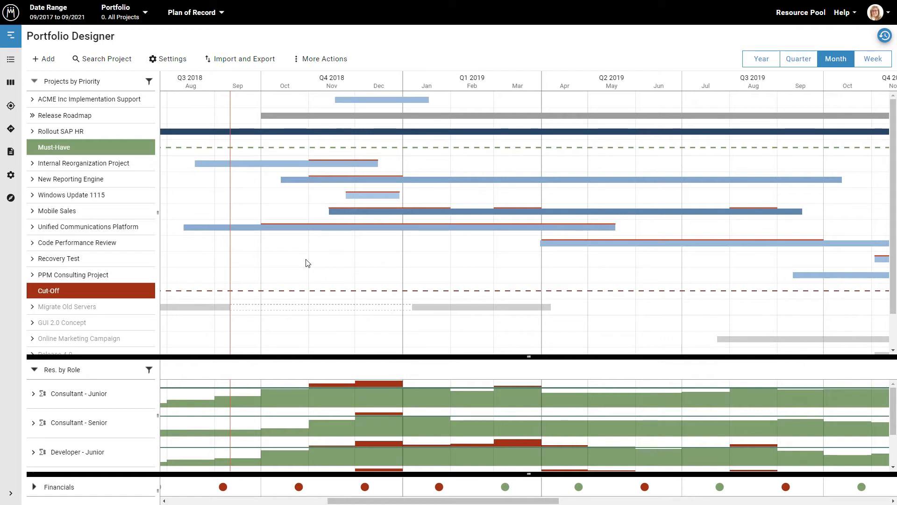
mouse_move(178, 278)
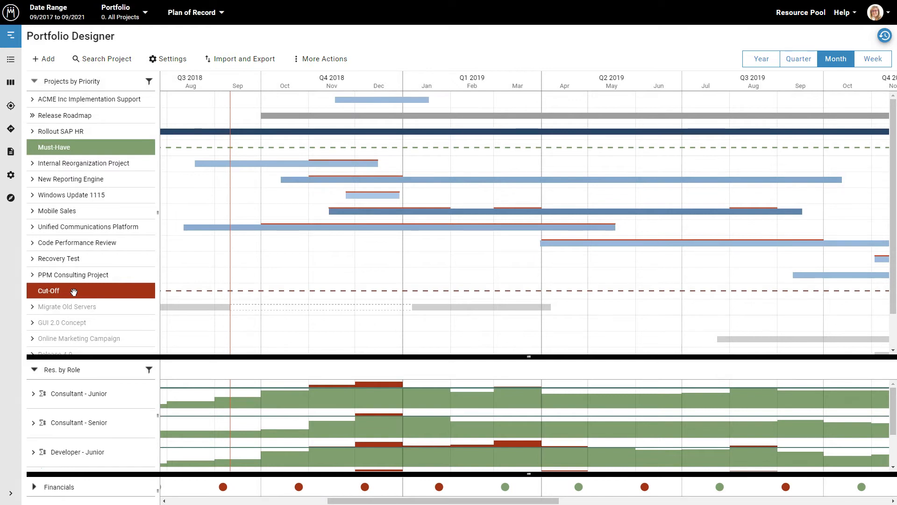
mouse_move(100, 286)
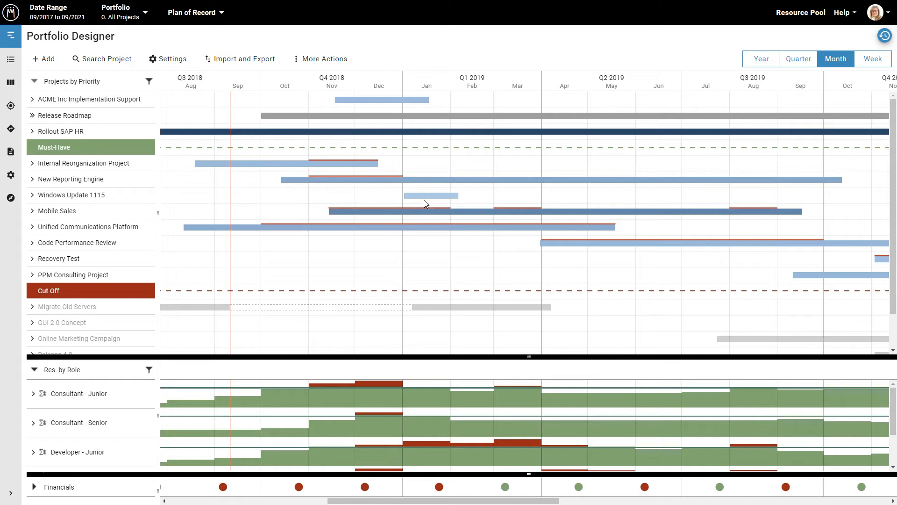
mouse_move(280, 207)
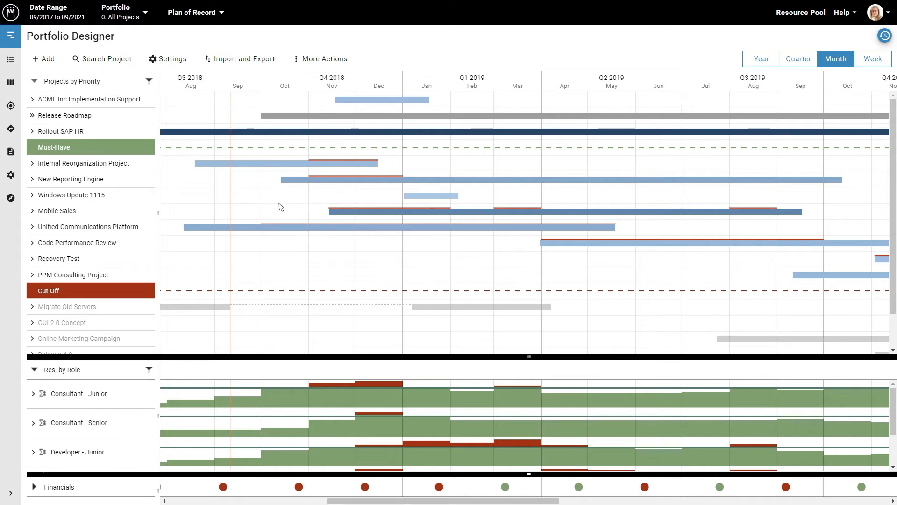
Open Consultant - Junior details in Res. by Role, limiting projects to the six using it
click(57, 211)
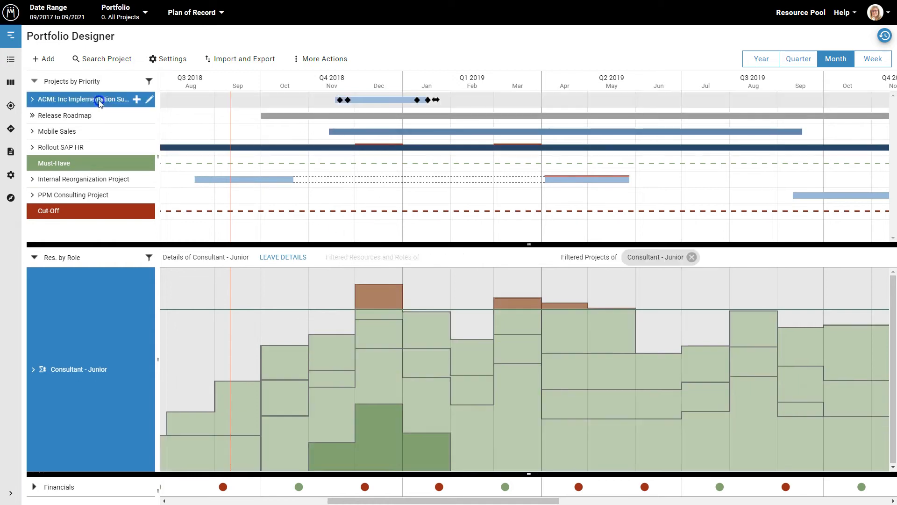
click(86, 99)
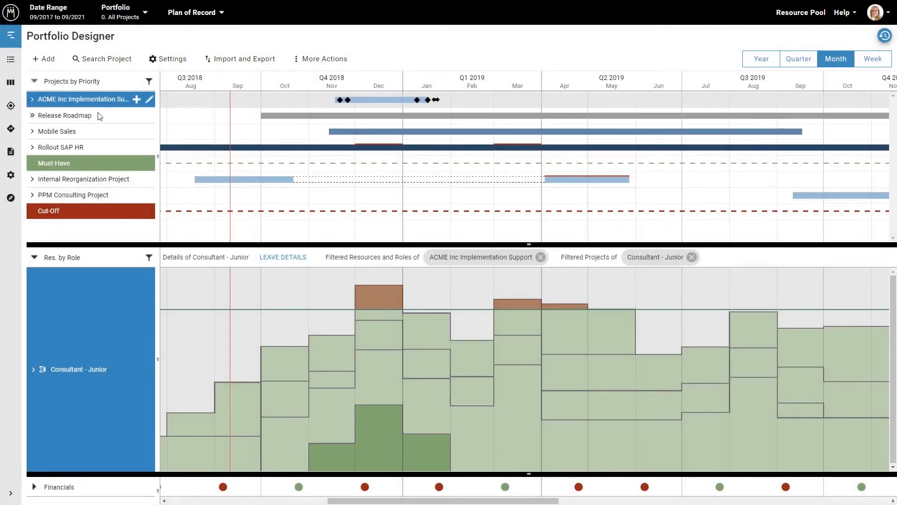
click(64, 115)
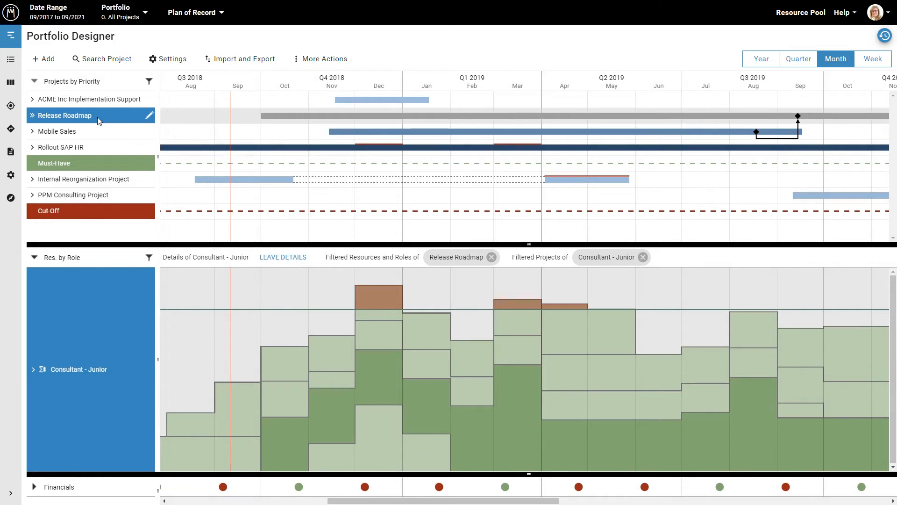
click(62, 148)
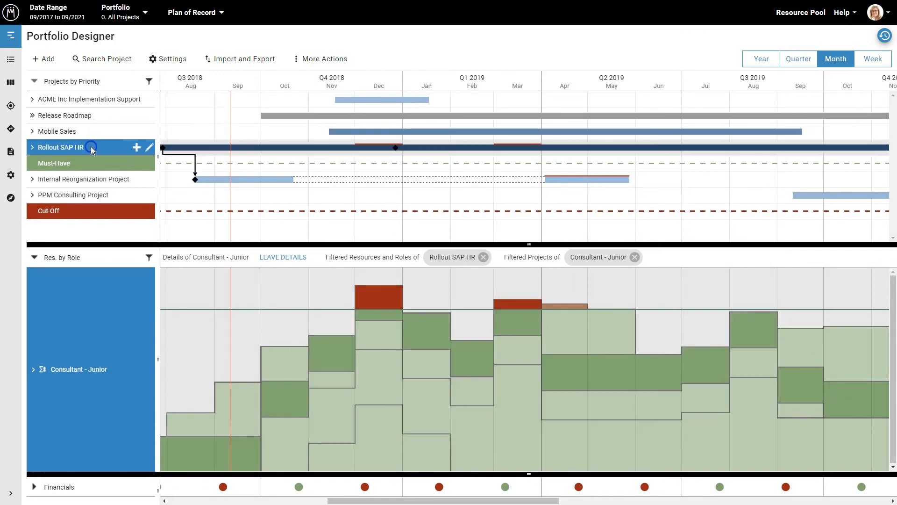
click(73, 194)
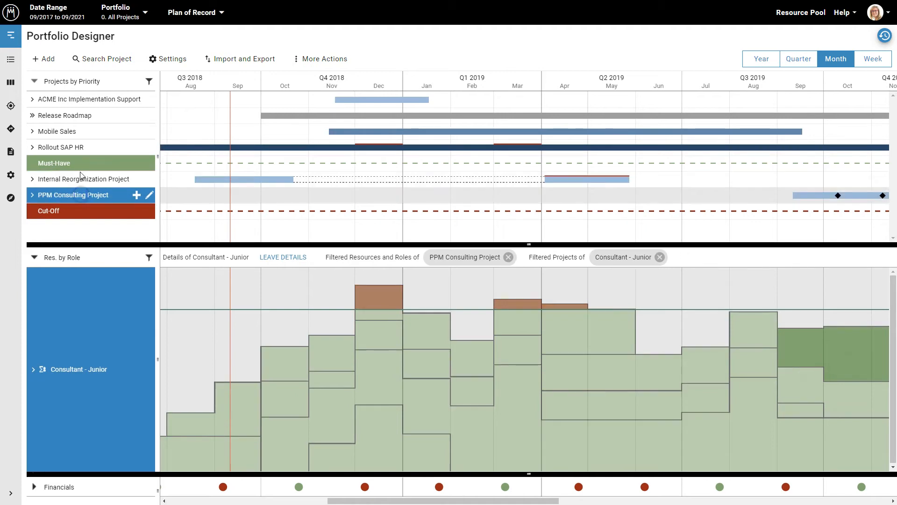
click(56, 131)
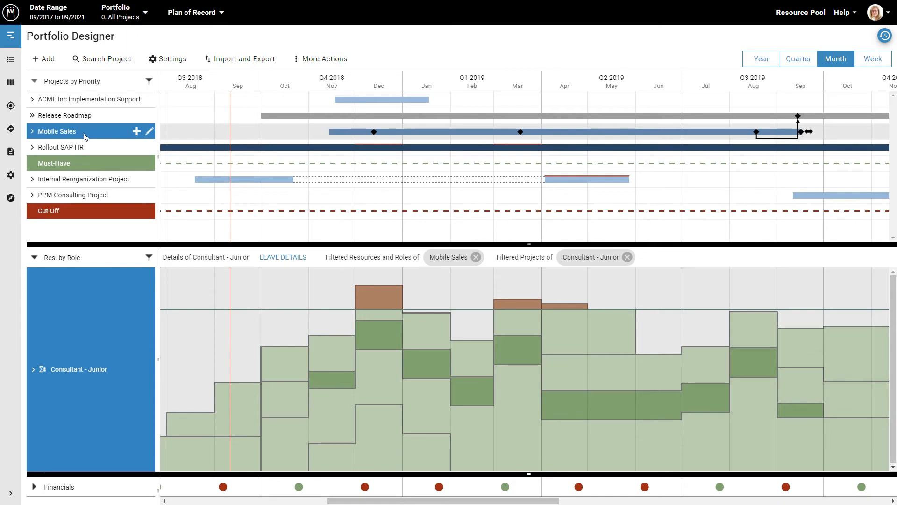
mouse_move(336, 203)
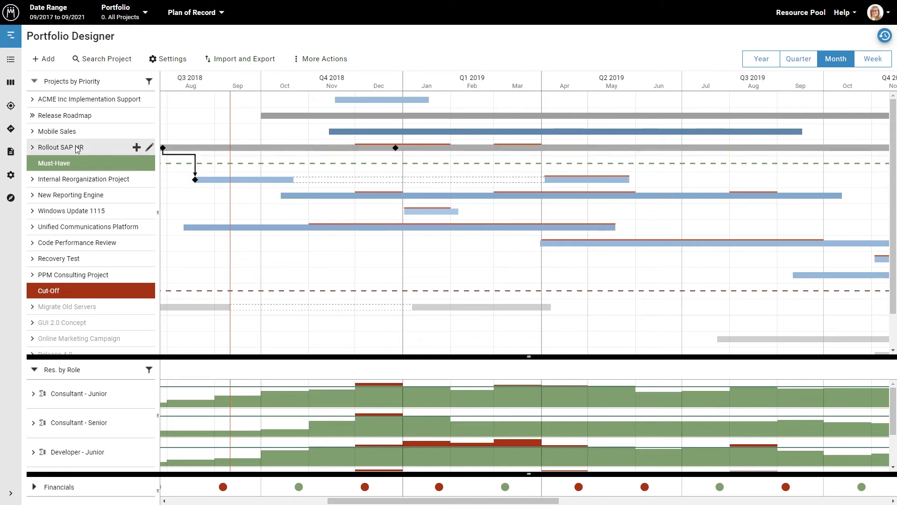
click(33, 147)
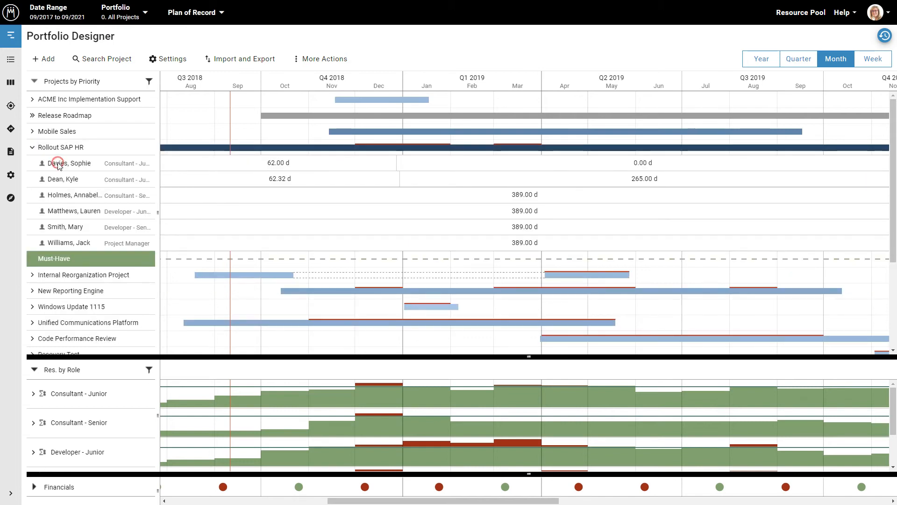
right_click(69, 163)
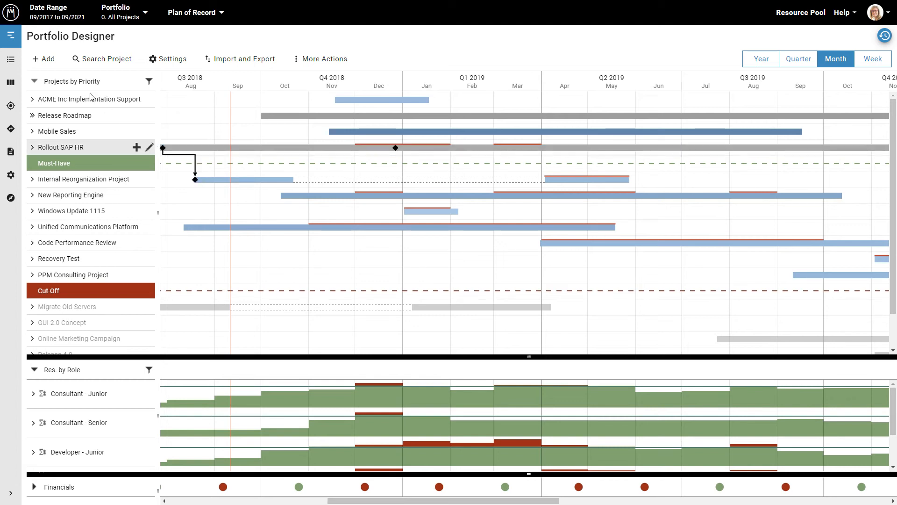
Create a project named 'JIRA Integration' from the Add > Project dialog
click(44, 59)
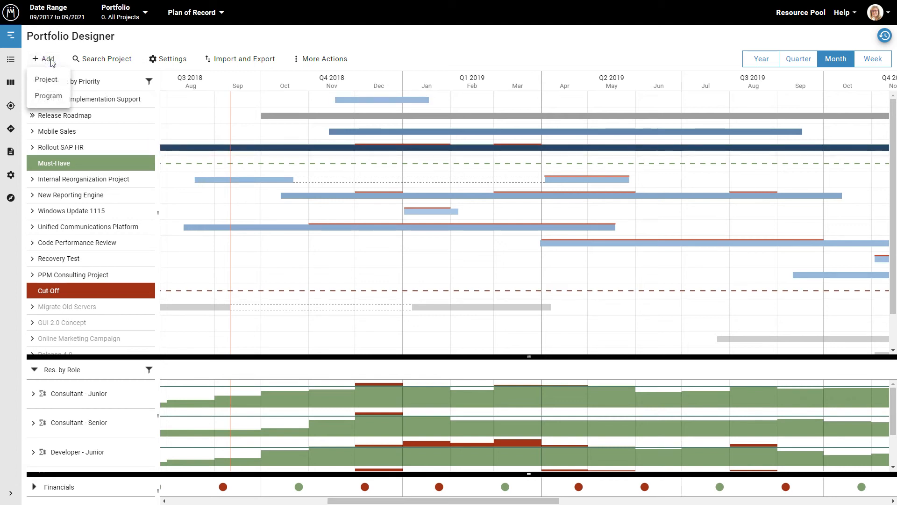
click(46, 79)
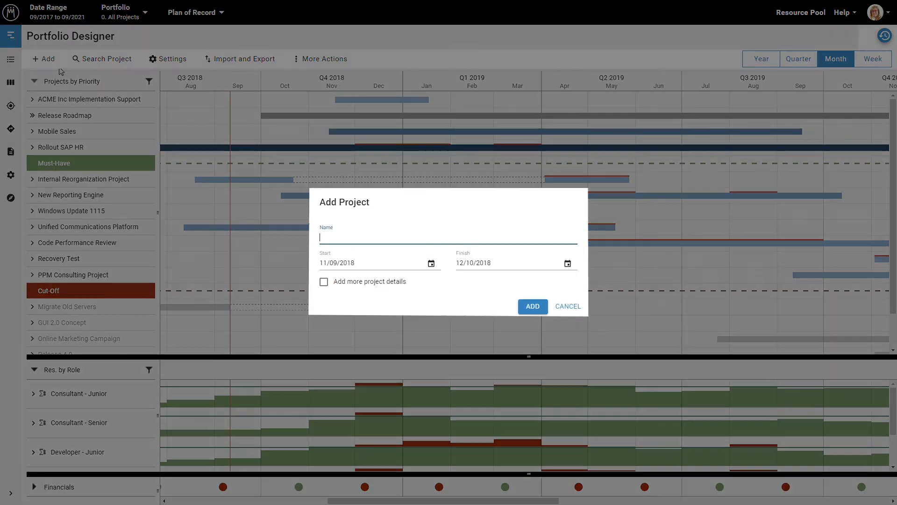
text(J)
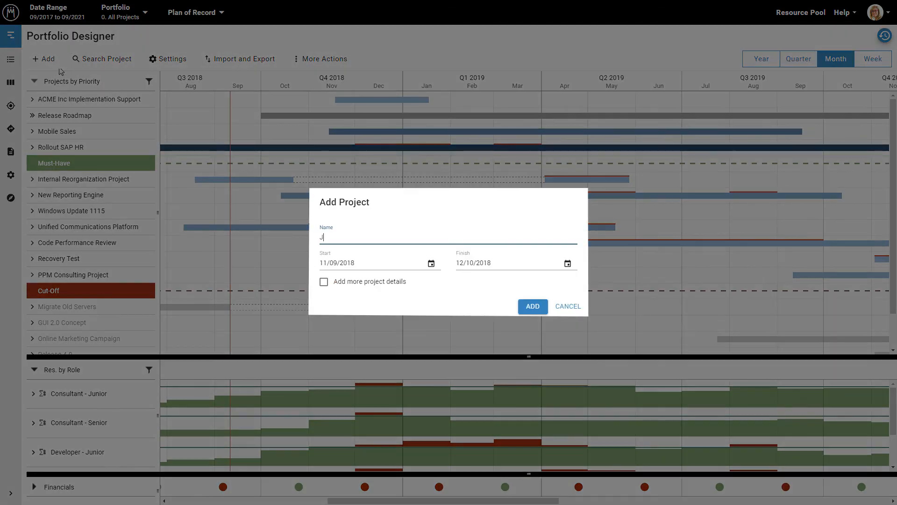
text(IRA Integr)
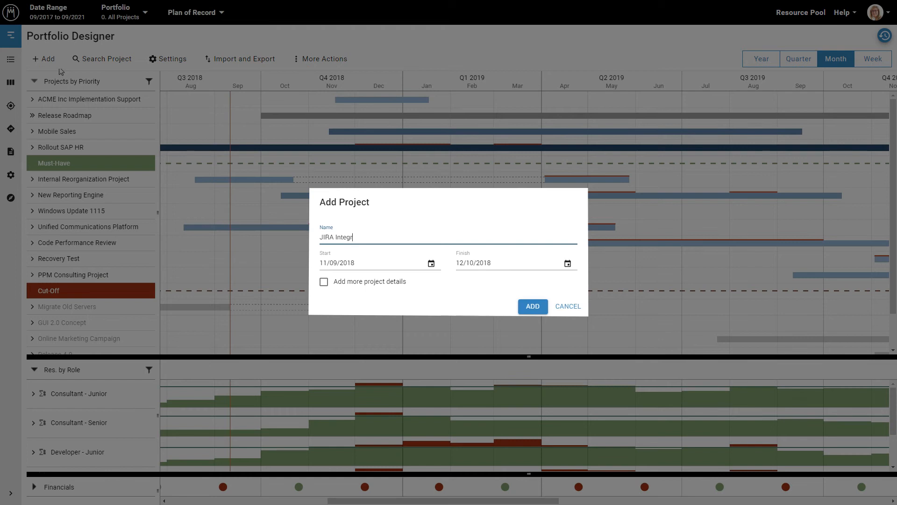
text(ation)
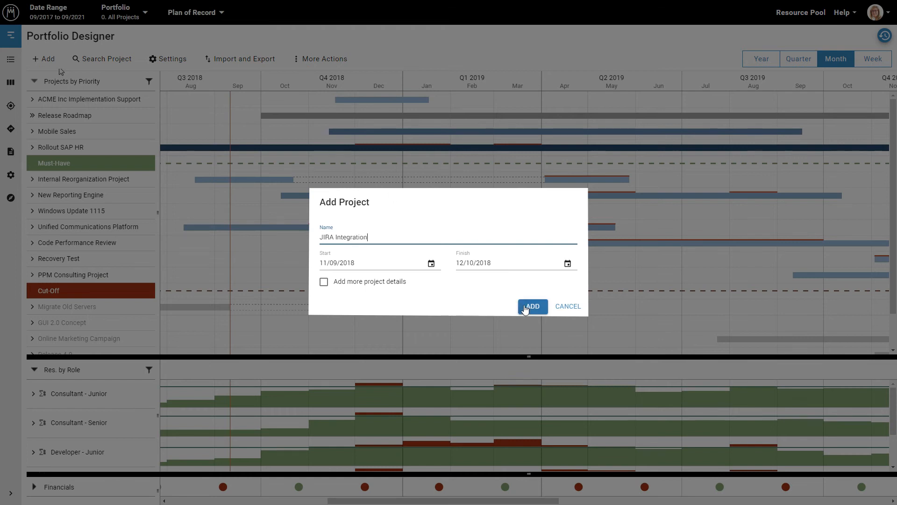
click(532, 306)
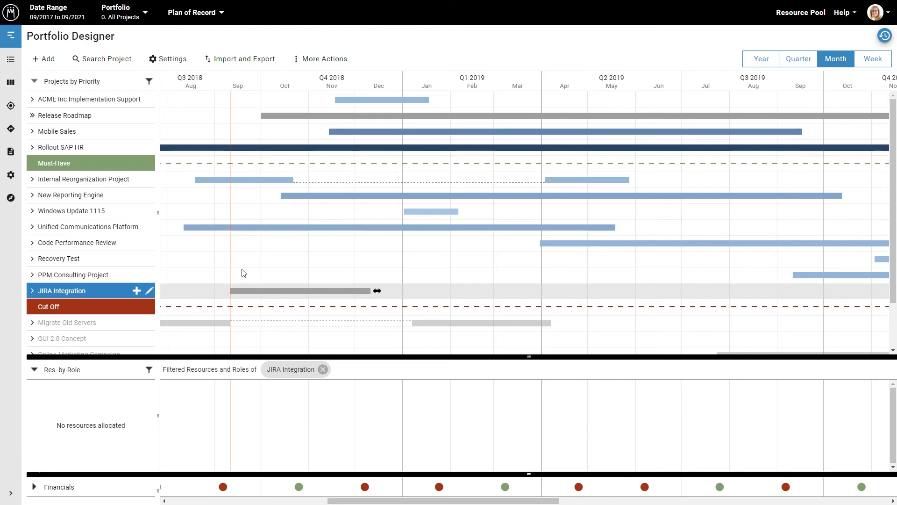
mouse_move(136, 290)
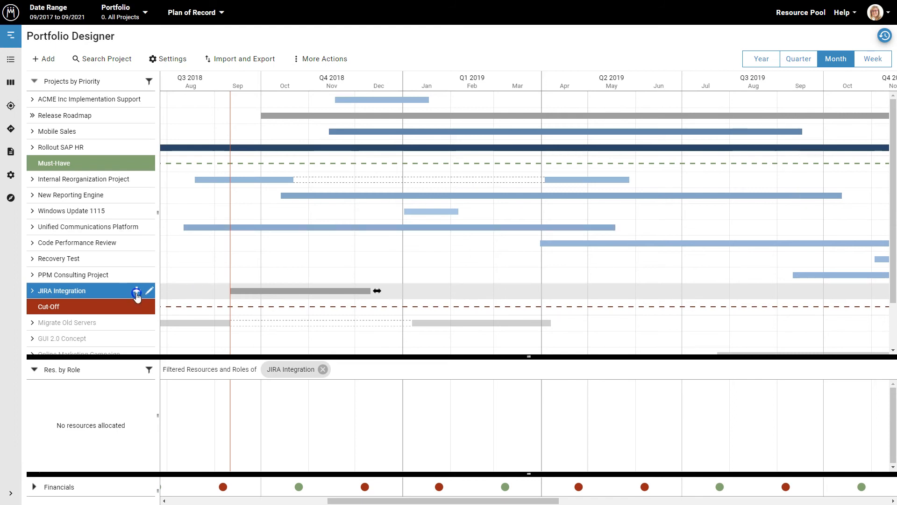
click(136, 291)
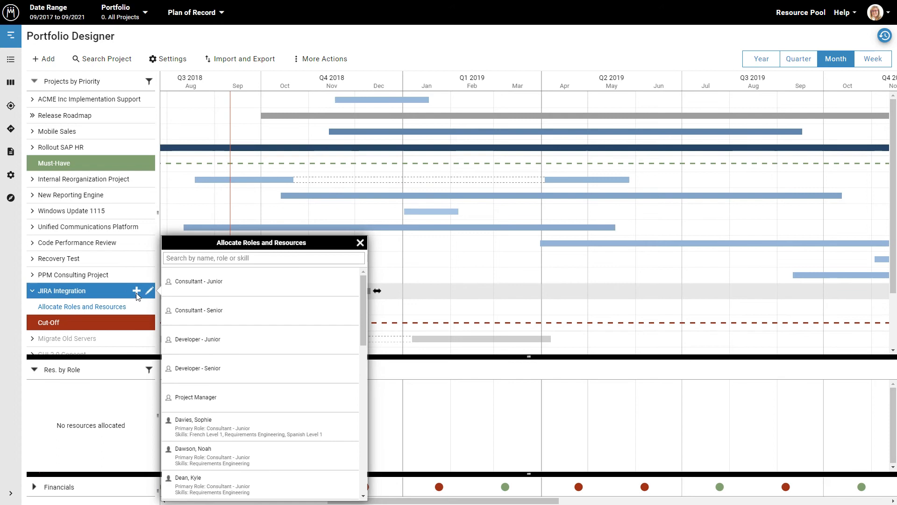
text(danie)
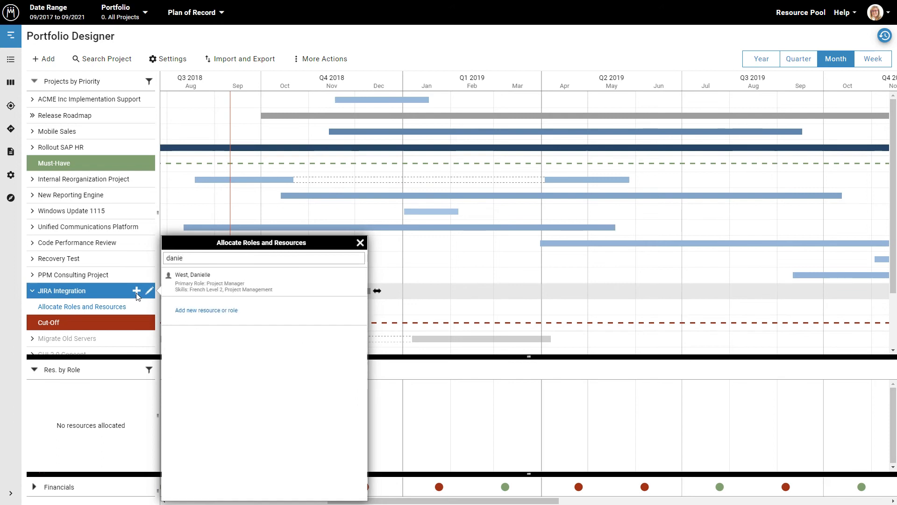
click(193, 281)
text(deve)
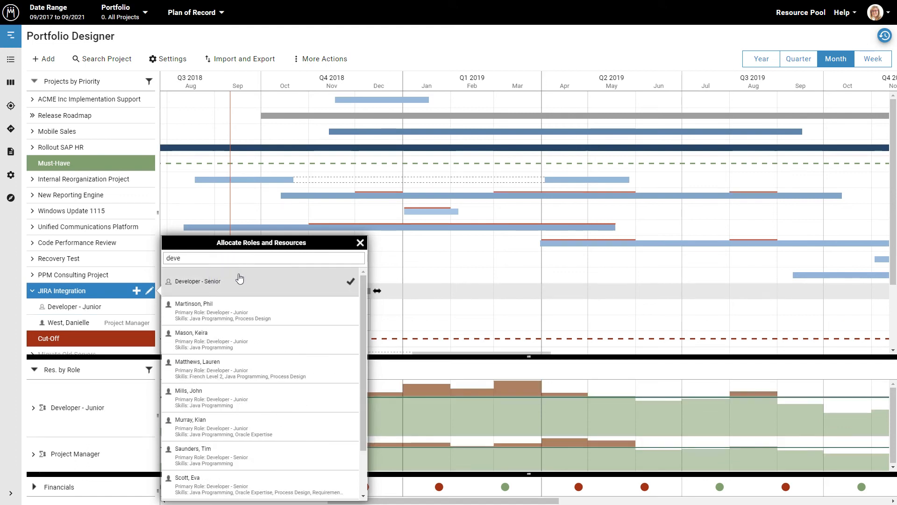
click(359, 242)
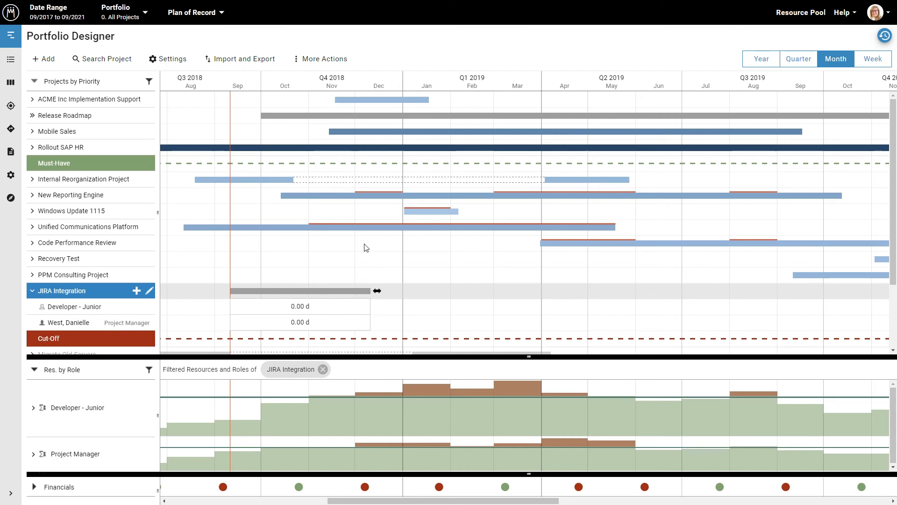
mouse_move(353, 258)
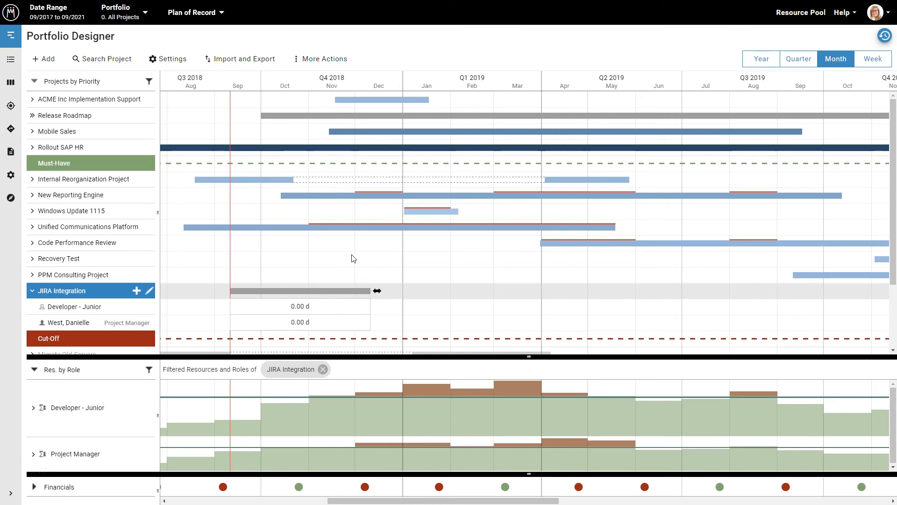
double_click(299, 322)
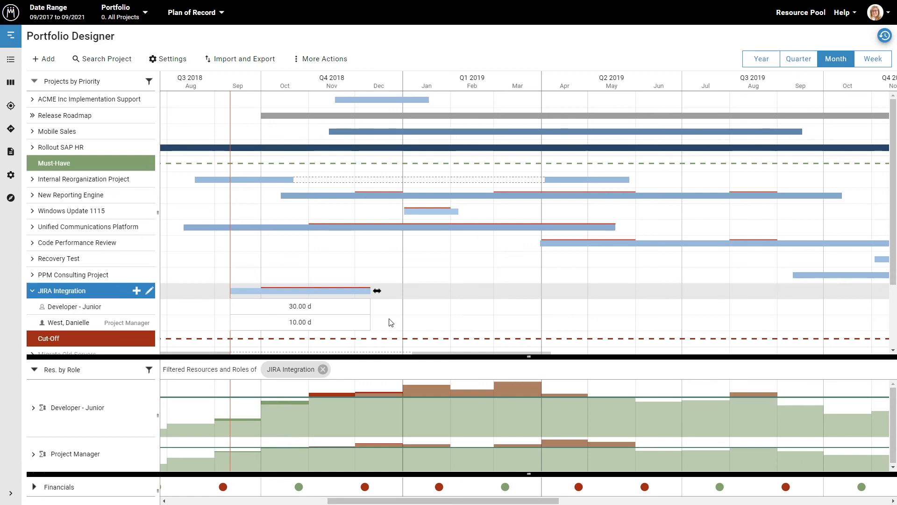
mouse_move(379, 319)
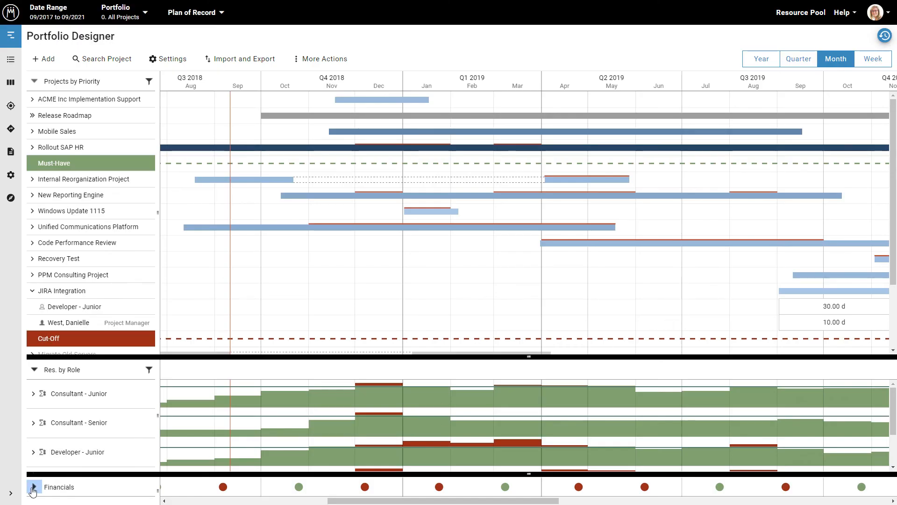
Open and dismiss the Plan of Record scenario list, then show More Actions with Auto-Schedule and Sort by Project Score
click(33, 487)
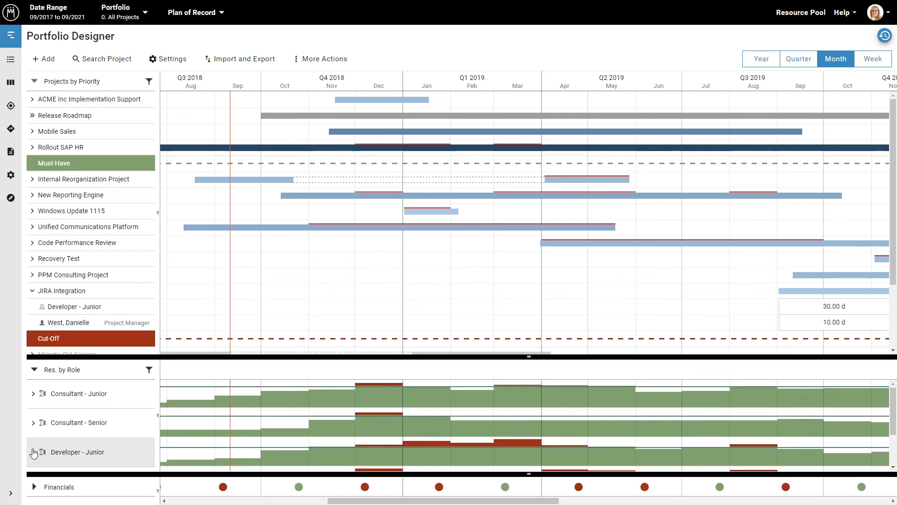
mouse_move(85, 246)
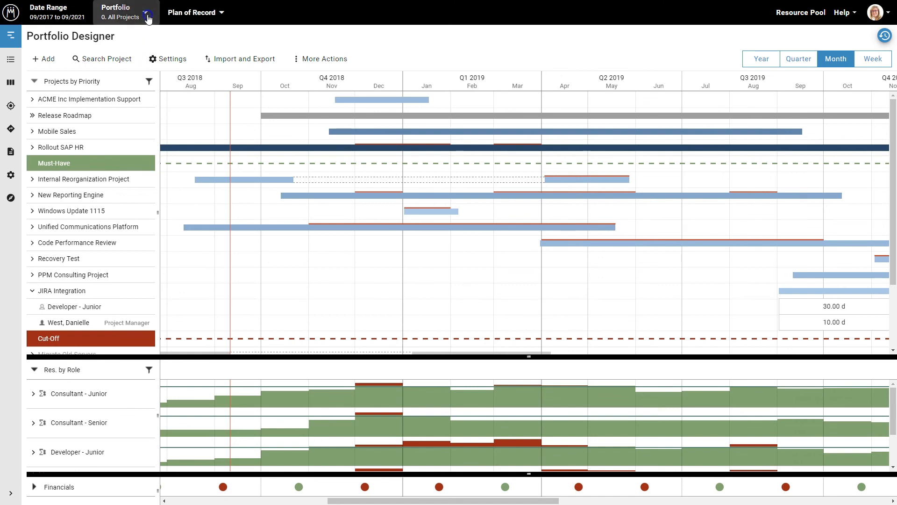
click(141, 12)
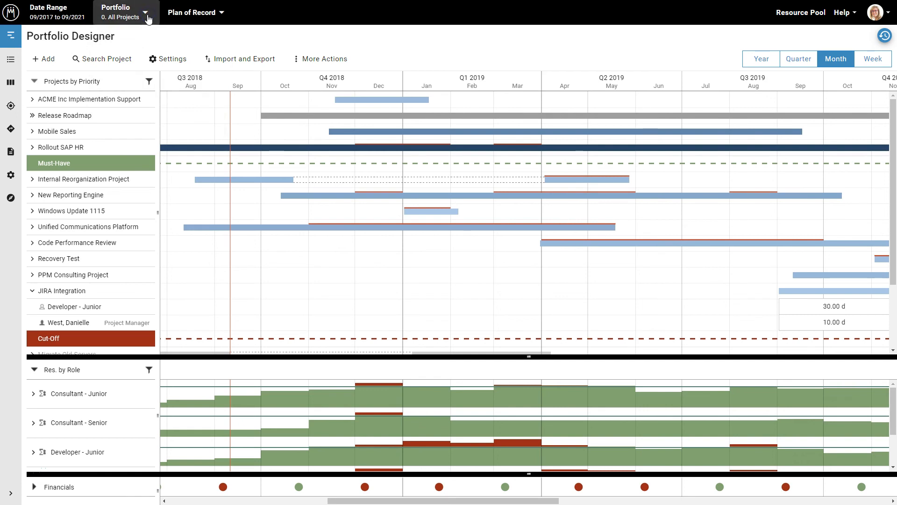
mouse_move(194, 12)
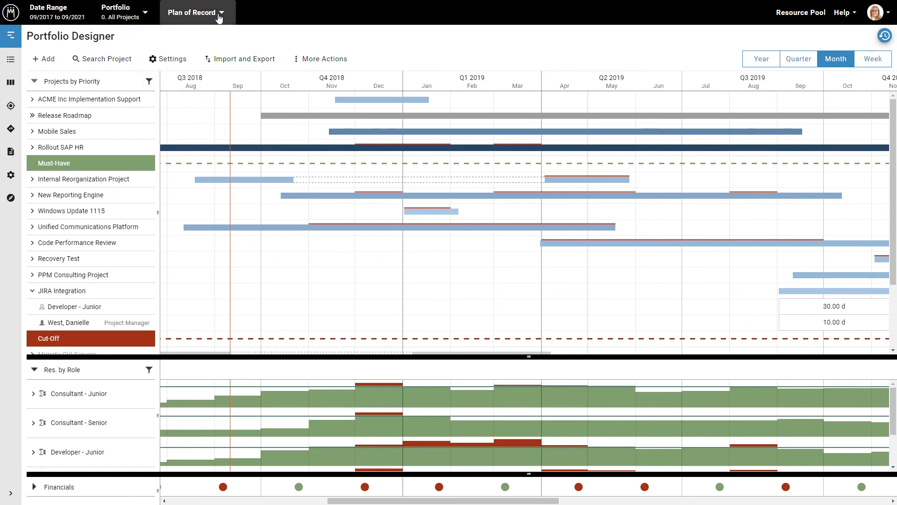
click(194, 12)
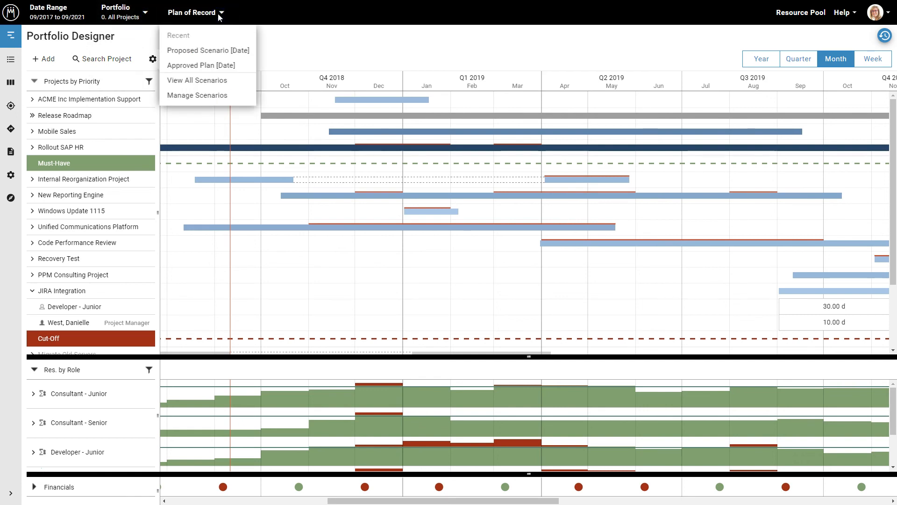
click(195, 13)
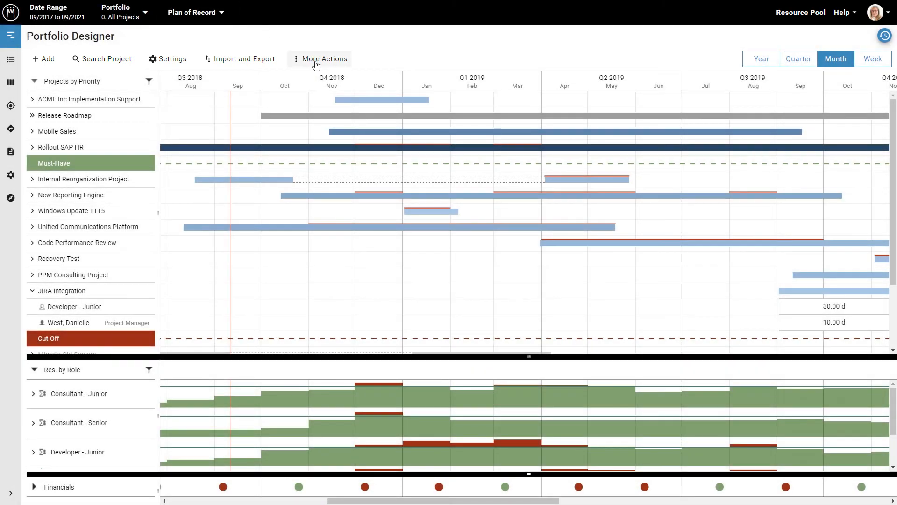
click(324, 58)
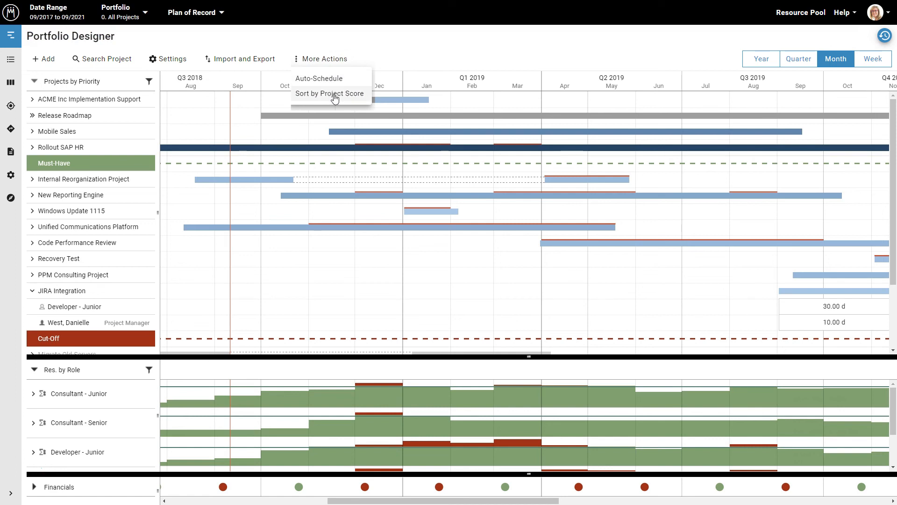